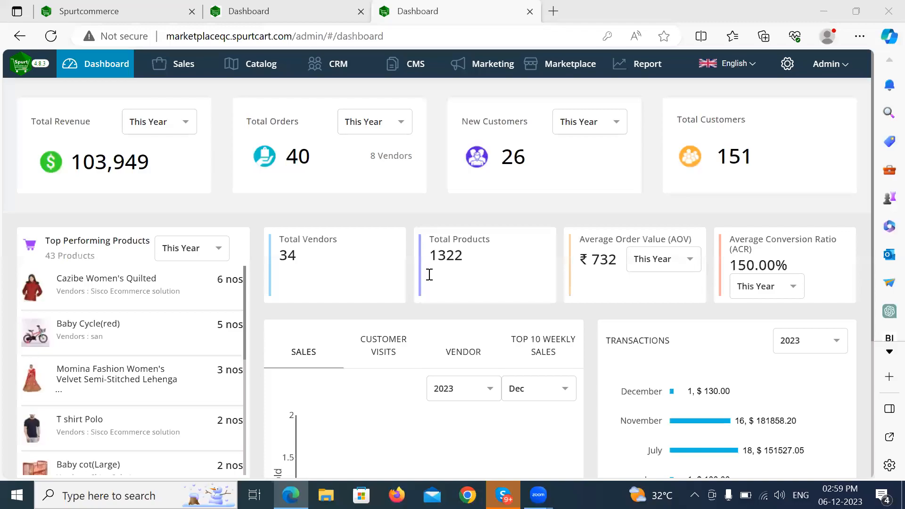
{"action": "mouse_move", "coordinate": [285, 339]}
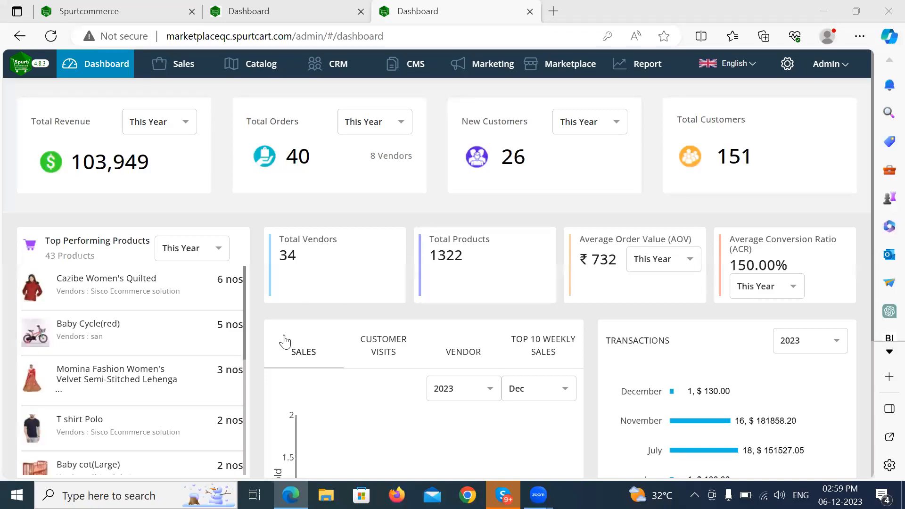
{"action": "mouse_move", "coordinate": [418, 74]}
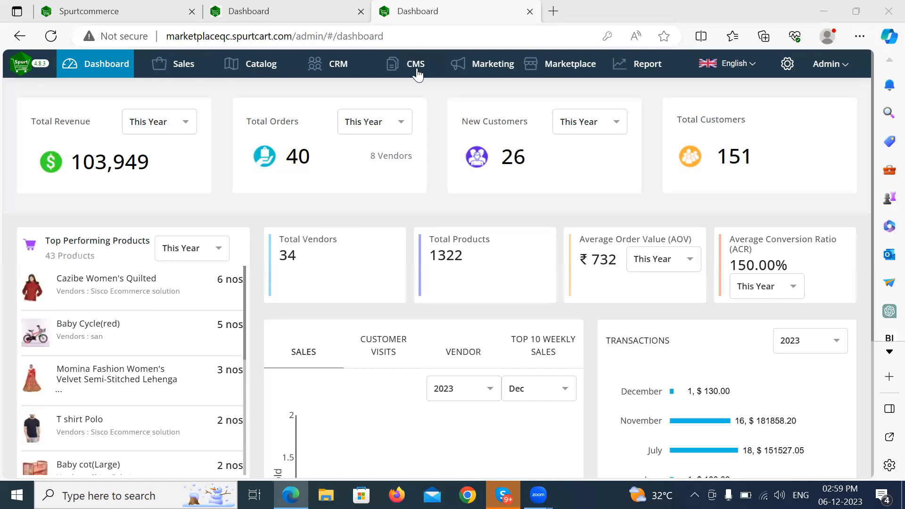
- Open the CMS Pages list via Manage Content to view pages, groups and statuses
{"action": "left_click", "coordinate": [415, 63]}
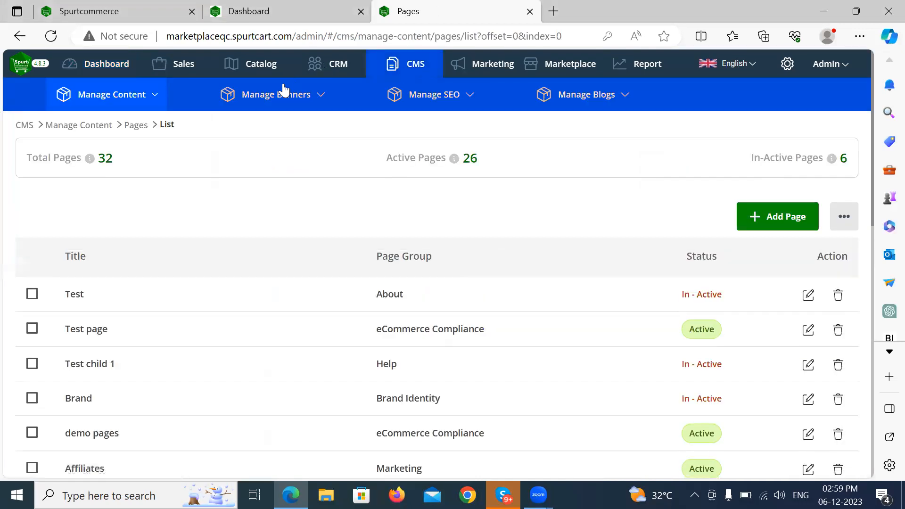
{"action": "left_click", "coordinate": [111, 94]}
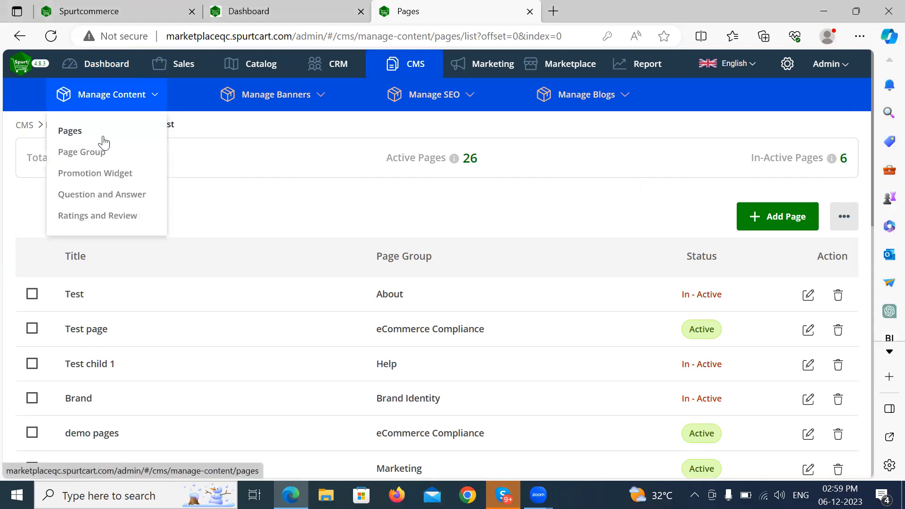
{"action": "mouse_move", "coordinate": [103, 159]}
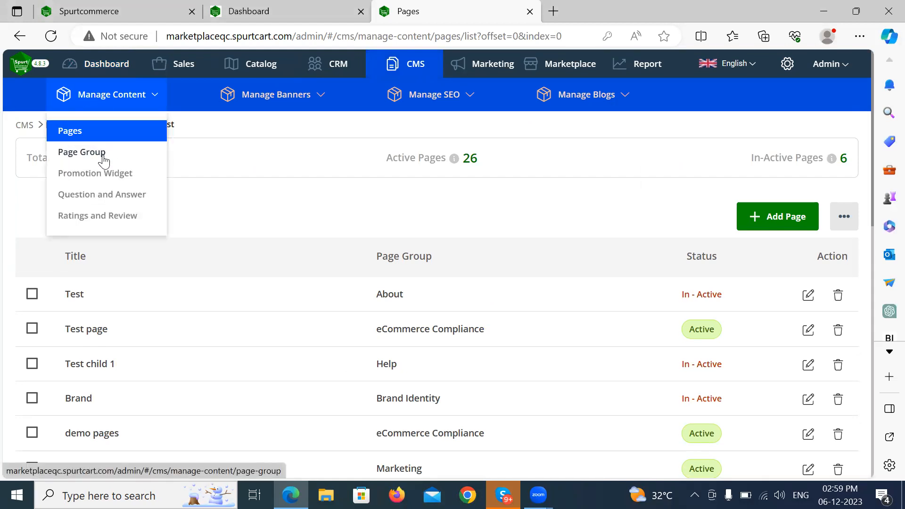
{"action": "mouse_move", "coordinate": [380, 234]}
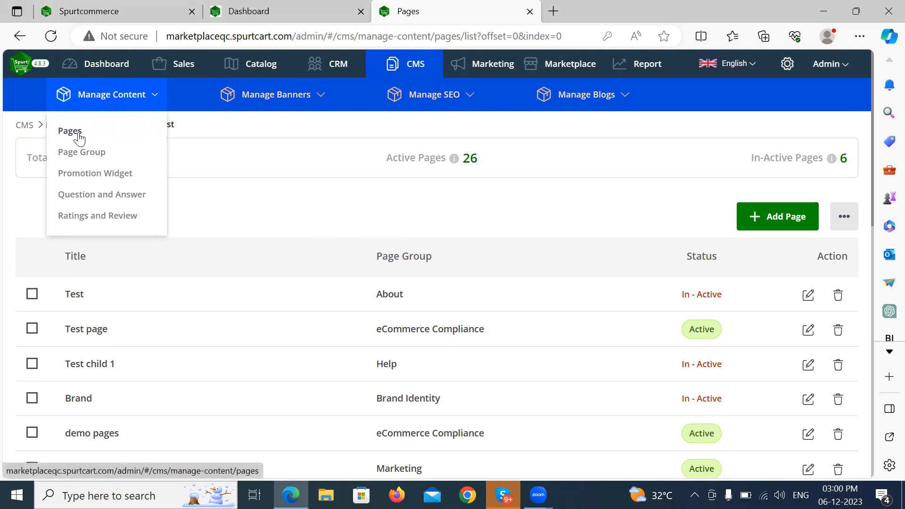
{"action": "left_click", "coordinate": [70, 131]}
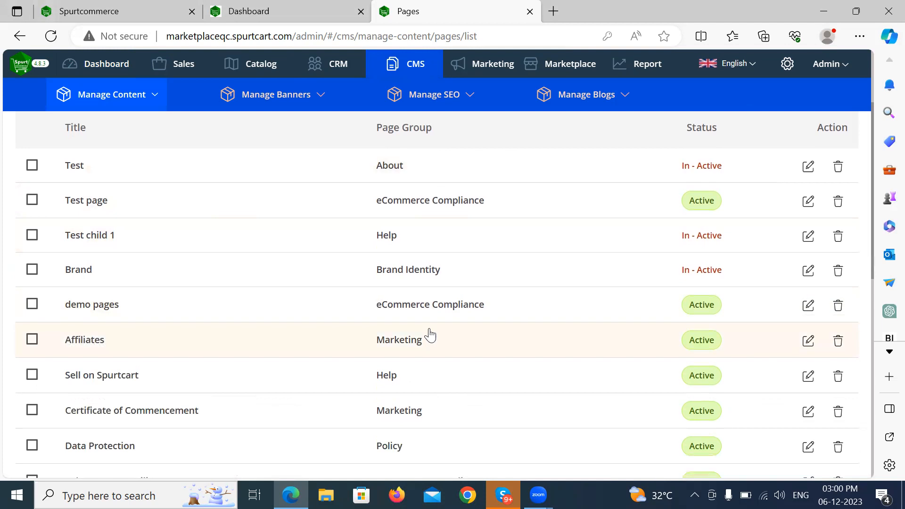
{"action": "scroll", "scroll_direction": "up", "scroll_amount": 3}
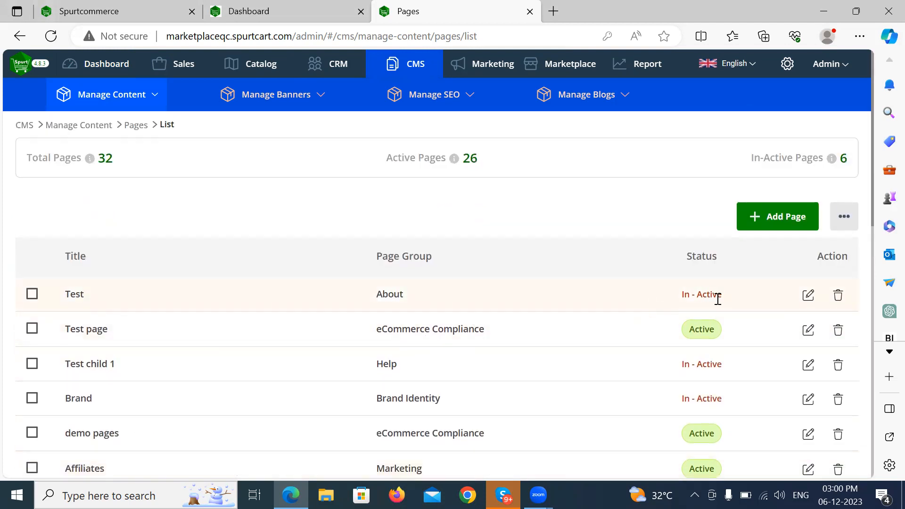
{"action": "scroll", "scroll_direction": "down", "scroll_amount": 3}
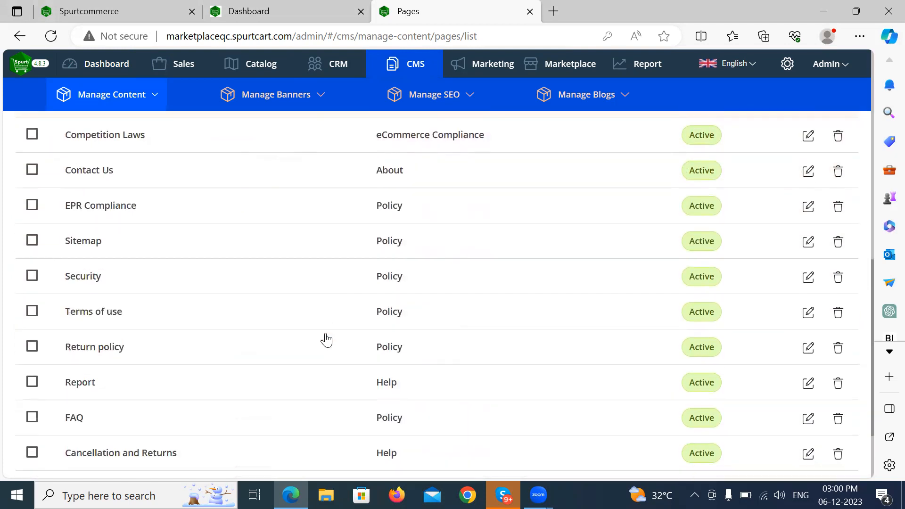
{"action": "scroll", "scroll_direction": "up", "scroll_amount": 3}
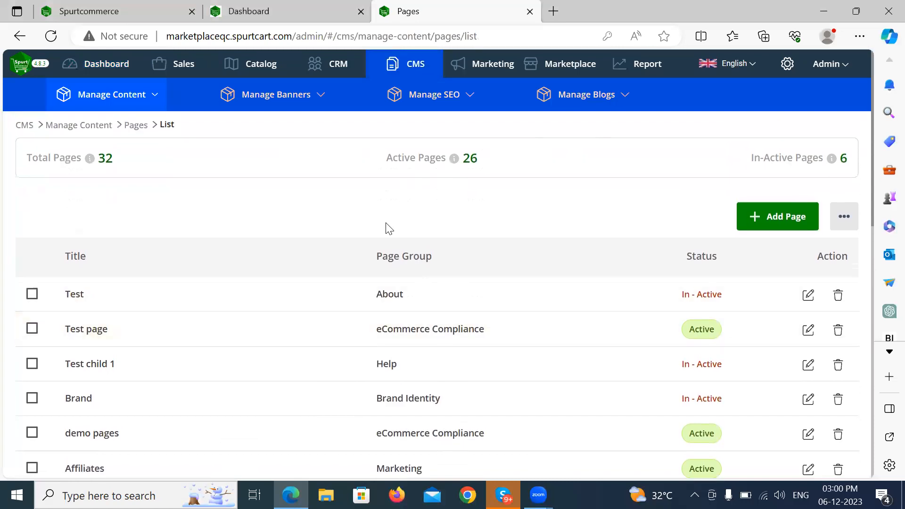
{"action": "mouse_move", "coordinate": [390, 301]}
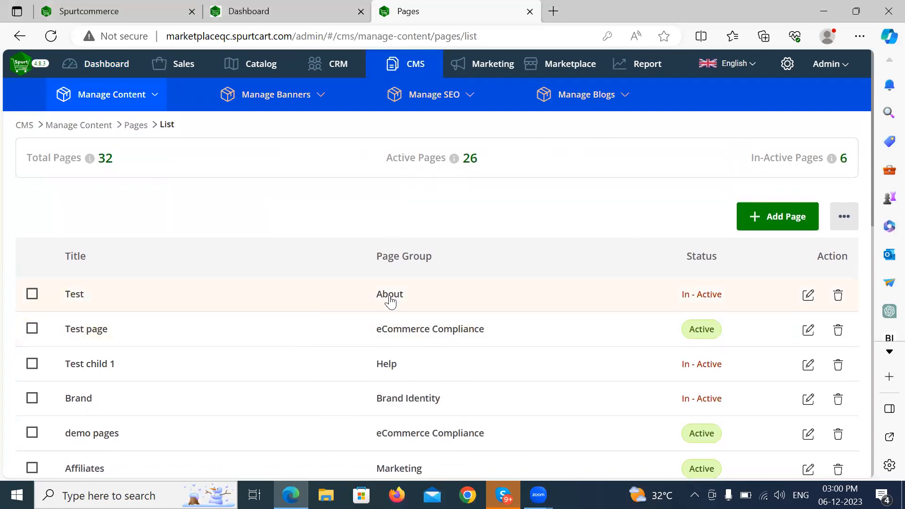
{"action": "mouse_move", "coordinate": [420, 292]}
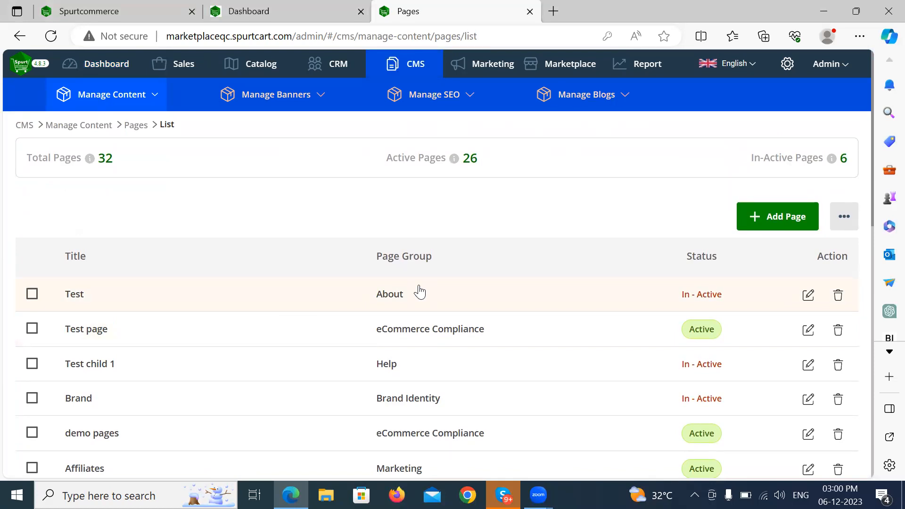
{"action": "mouse_move", "coordinate": [692, 197]}
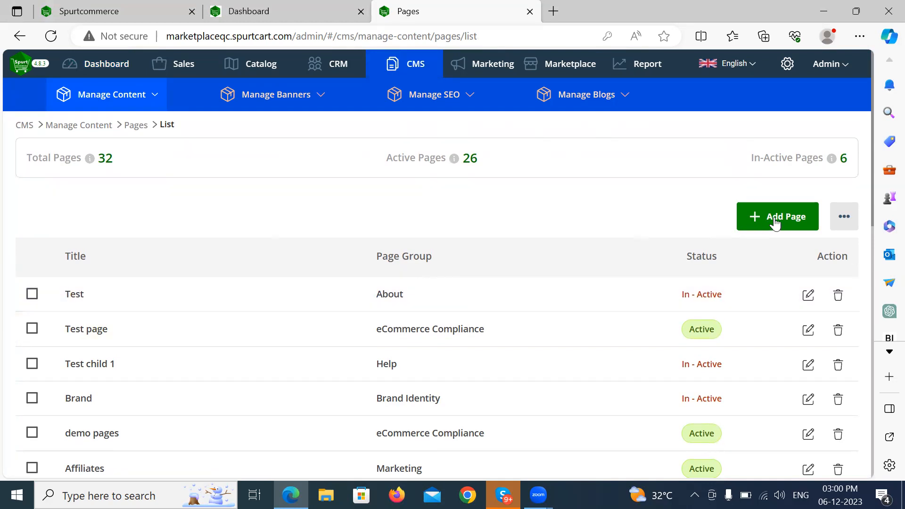
{"action": "left_click", "coordinate": [777, 217]}
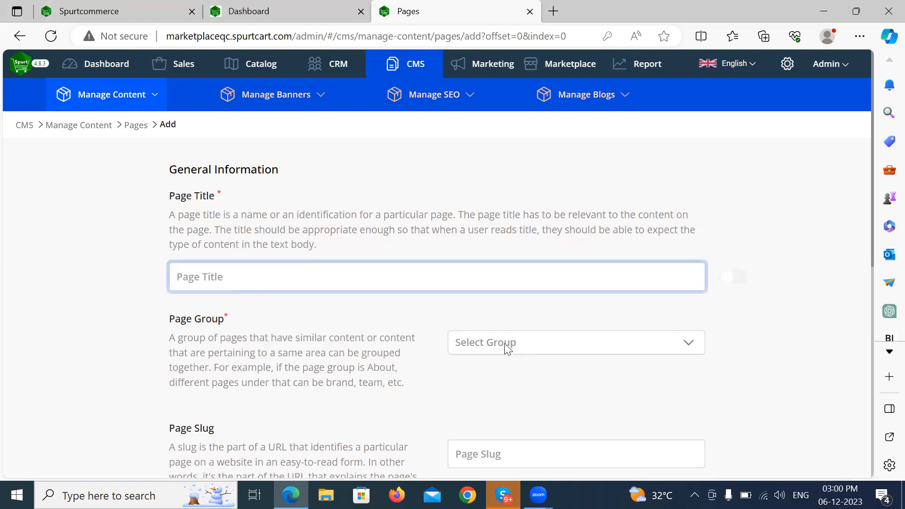
{"action": "left_click", "coordinate": [574, 342]}
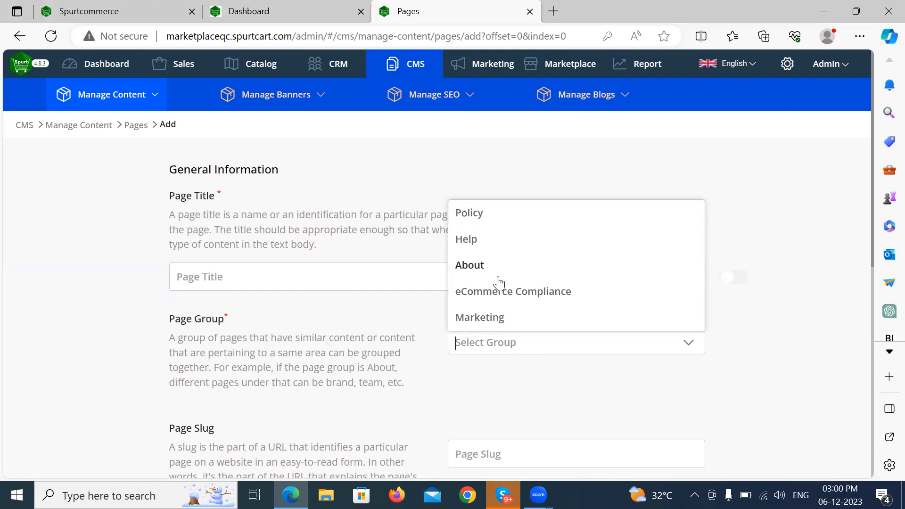
{"action": "scroll", "scroll_direction": "down", "scroll_amount": 3}
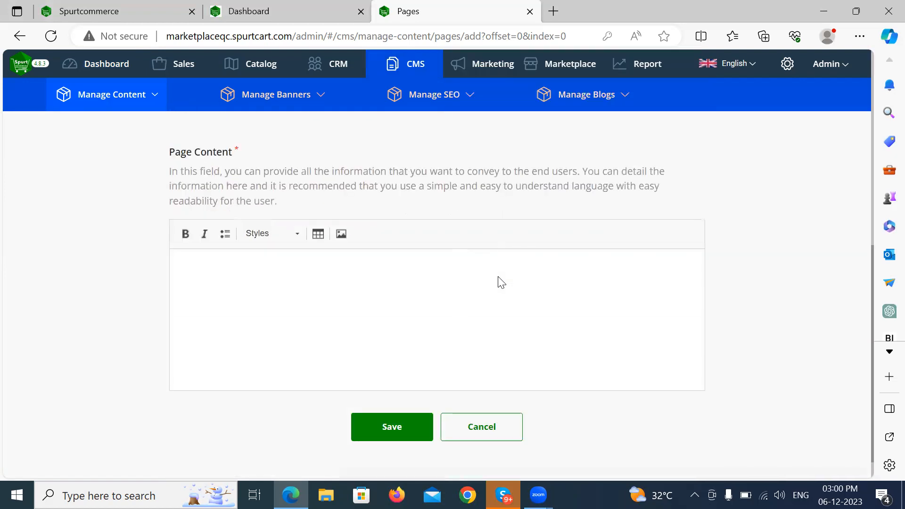
{"action": "mouse_move", "coordinate": [324, 317]}
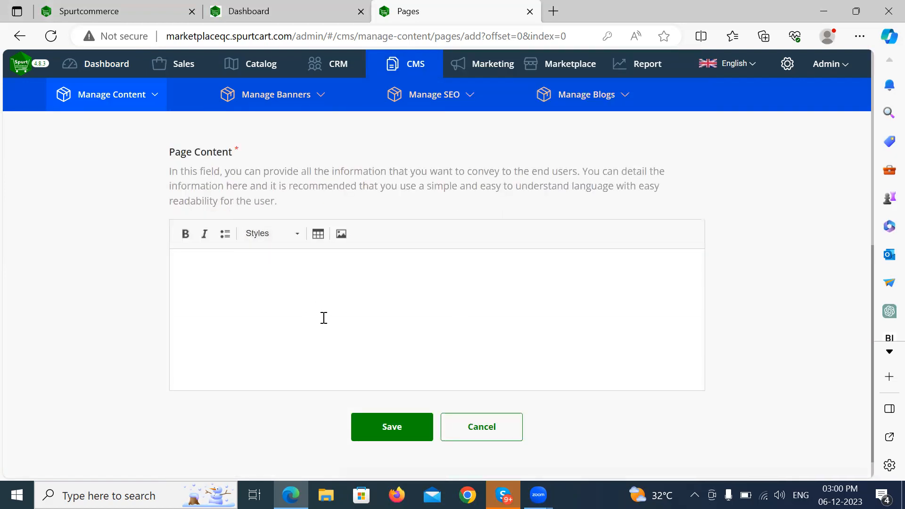
{"action": "mouse_move", "coordinate": [330, 305]}
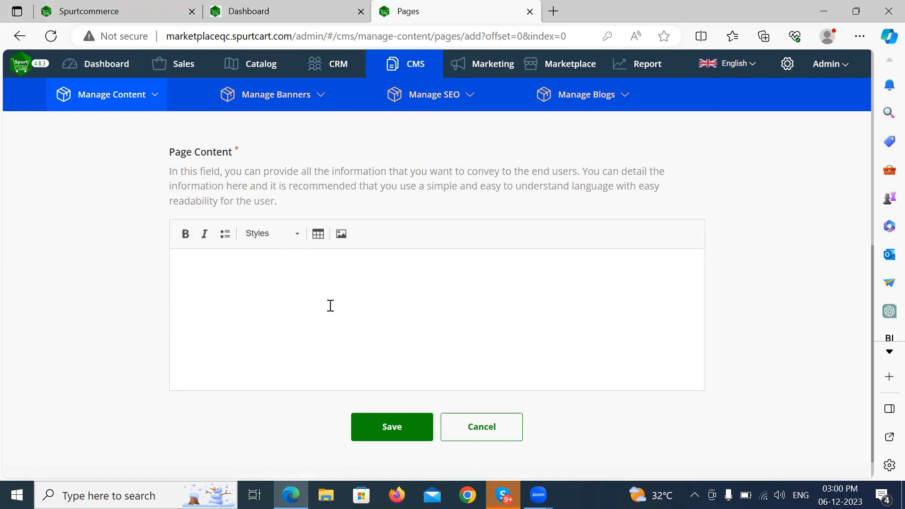
{"action": "mouse_move", "coordinate": [271, 234]}
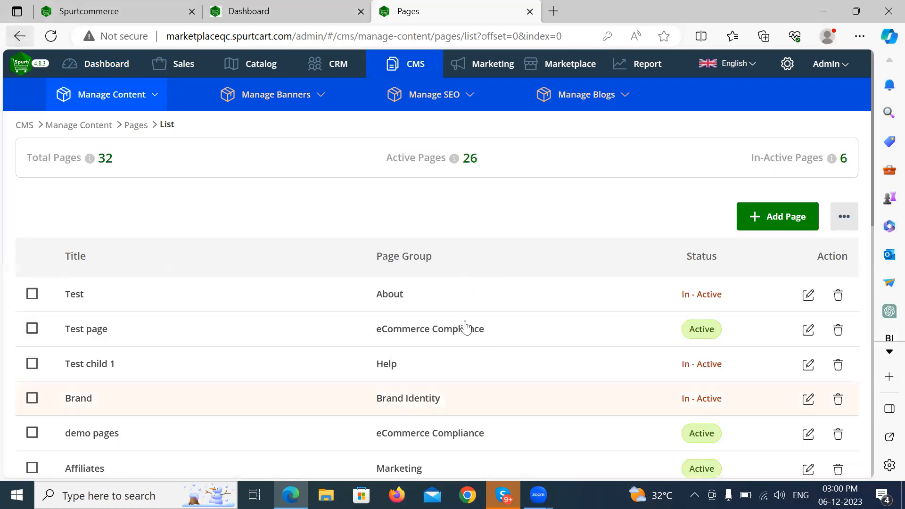
- Show the Page Group list and scroll through its 8 groups, including Policy, Help and About
{"action": "left_click", "coordinate": [112, 94]}
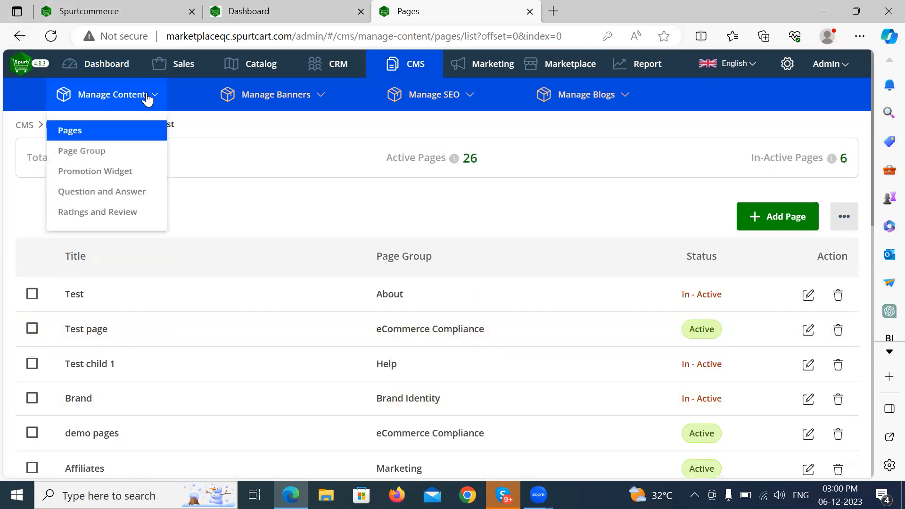
{"action": "left_click", "coordinate": [81, 151]}
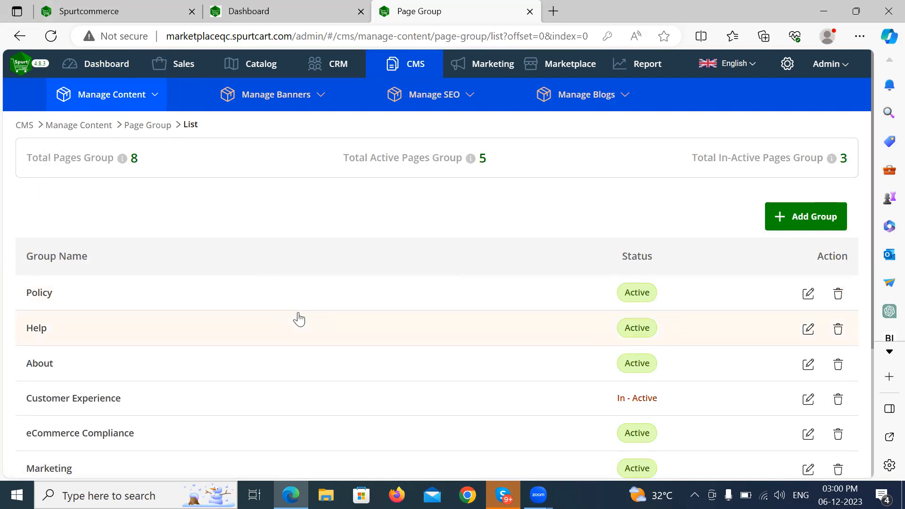
{"action": "scroll", "scroll_direction": "down", "scroll_amount": 3}
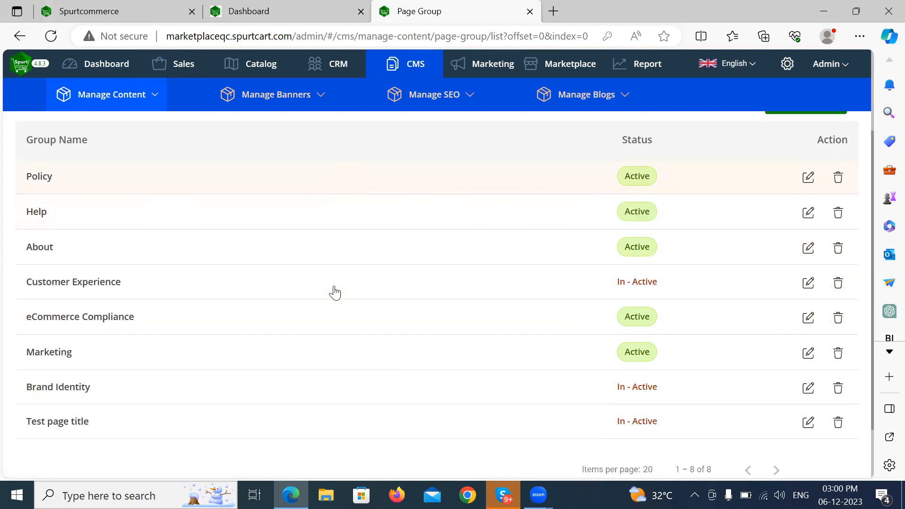
{"action": "scroll", "scroll_direction": "up", "scroll_amount": 3}
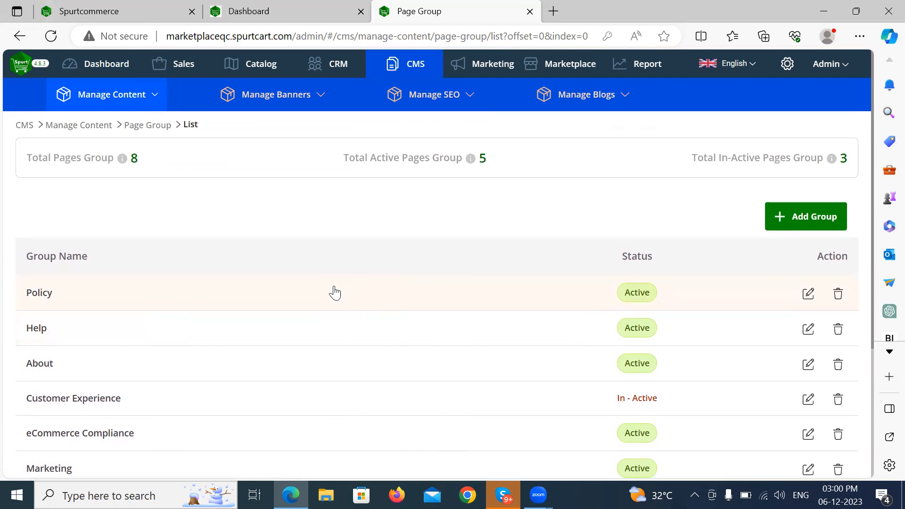
{"action": "scroll", "scroll_direction": "down", "scroll_amount": 3}
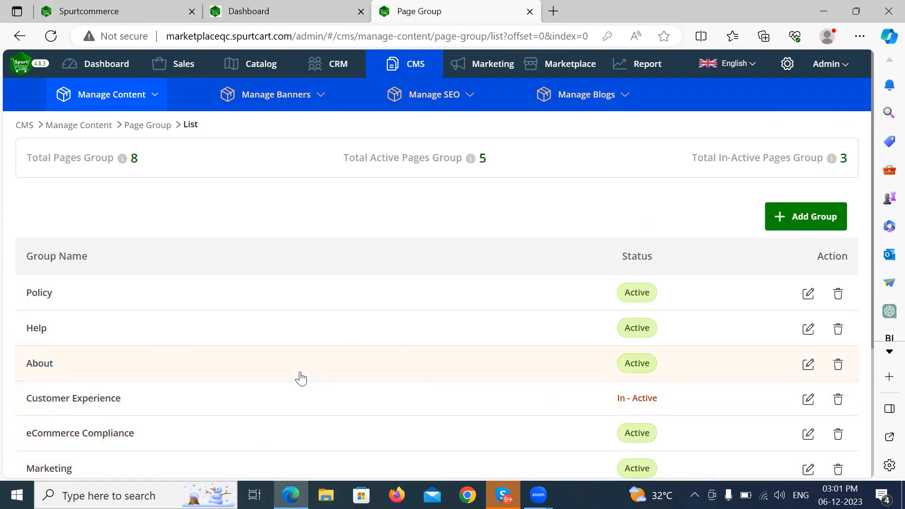
{"action": "mouse_move", "coordinate": [806, 216]}
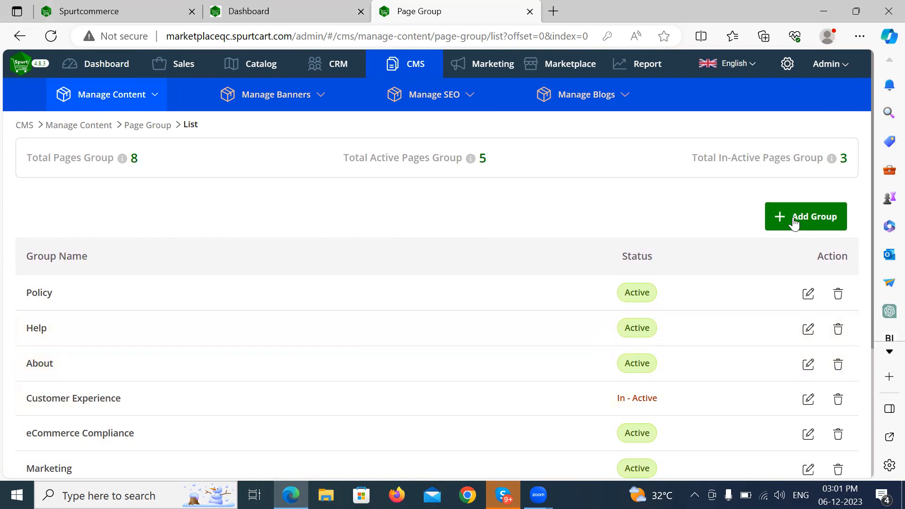
{"action": "left_click", "coordinate": [806, 216]}
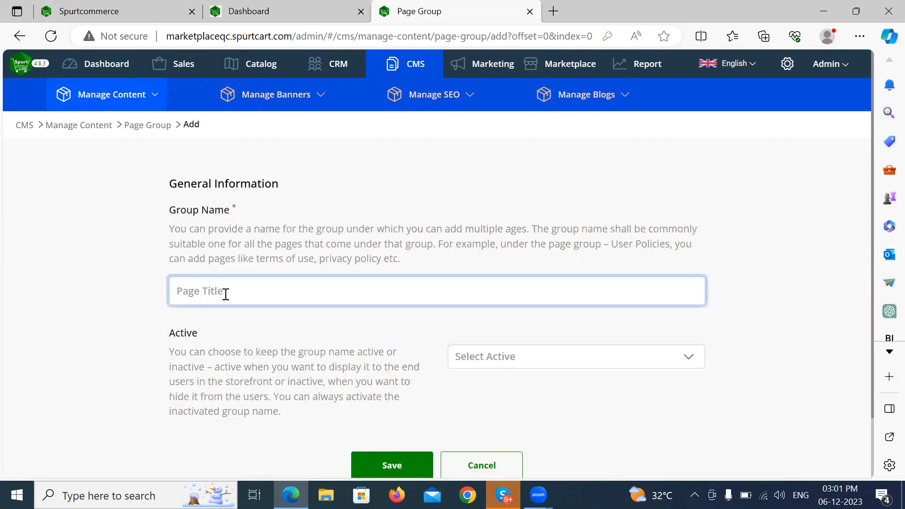
{"action": "left_click", "coordinate": [576, 356]}
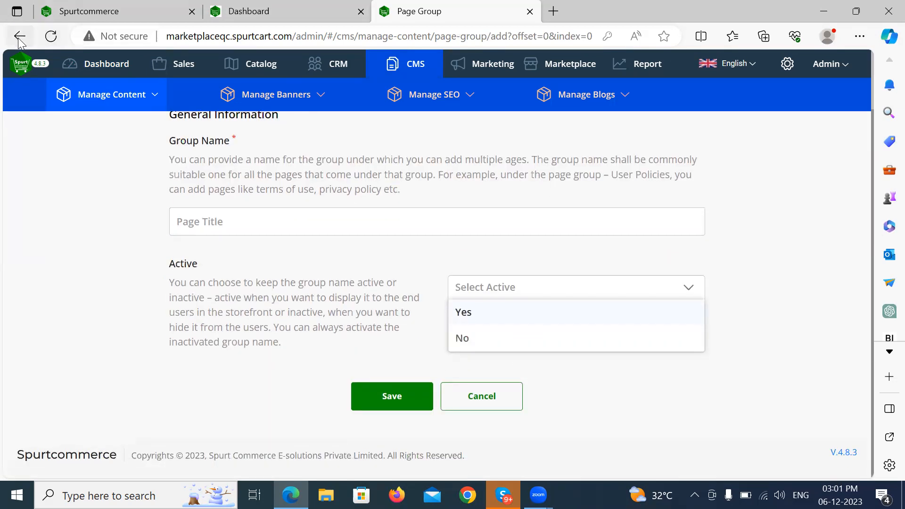
{"action": "left_click", "coordinate": [19, 36]}
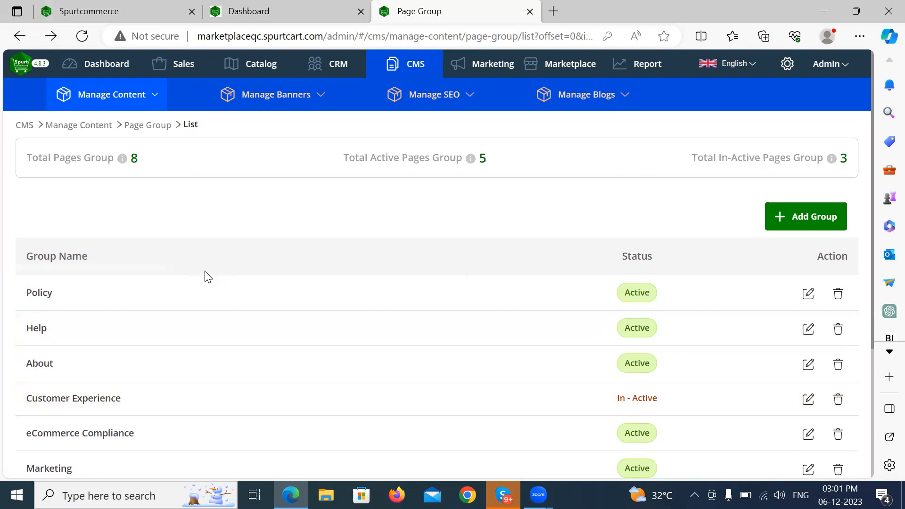
{"action": "mouse_move", "coordinate": [384, 222]}
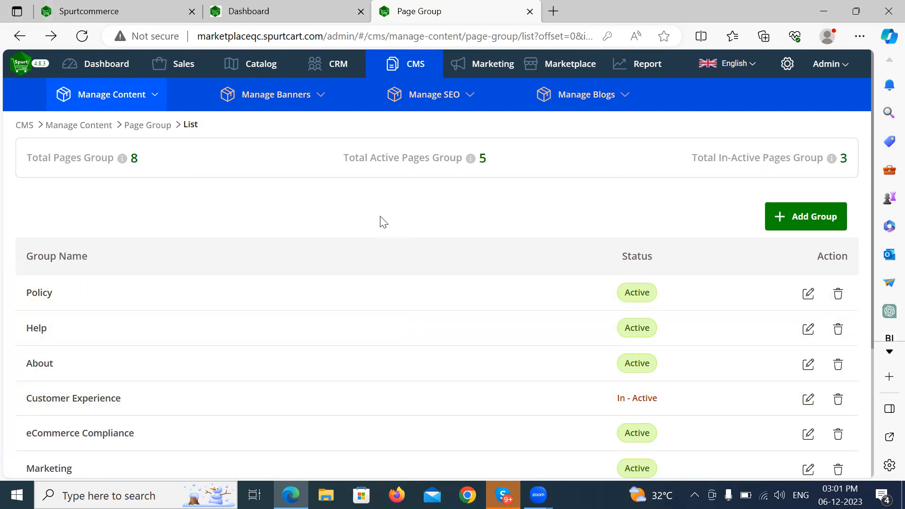
{"action": "mouse_move", "coordinate": [445, 186]}
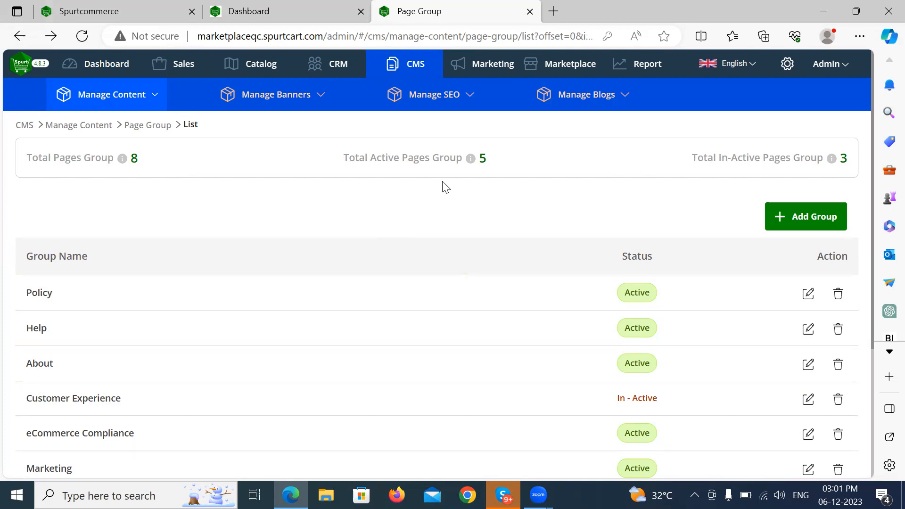